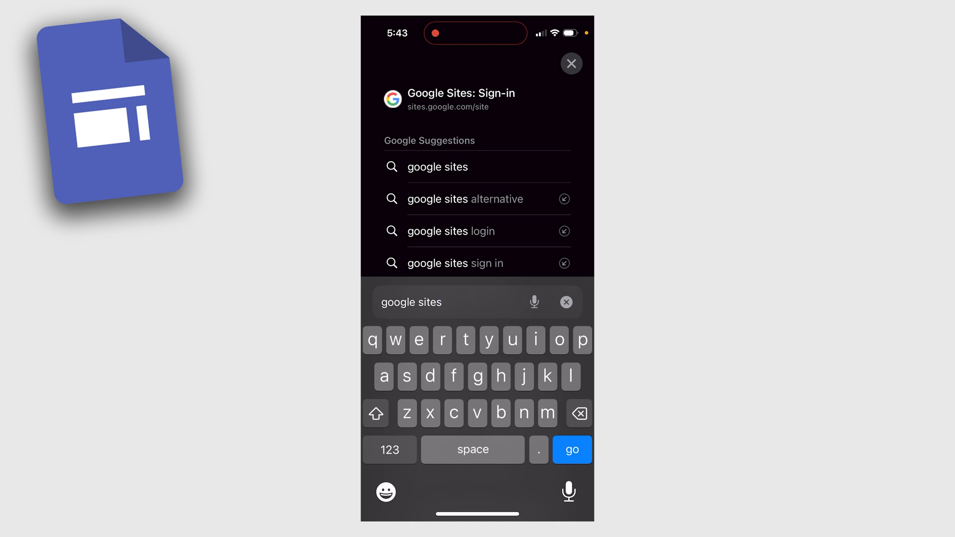
Run the Safari search for 'google sites' to list the Google Sites result.
click(570, 449)
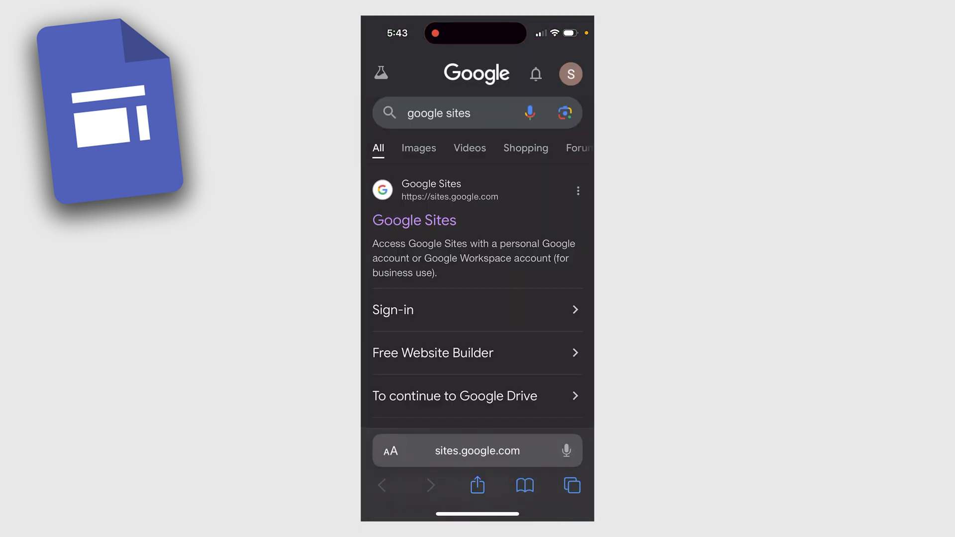
Load sites.google.com from the results and open Safari's page options.
click(450, 197)
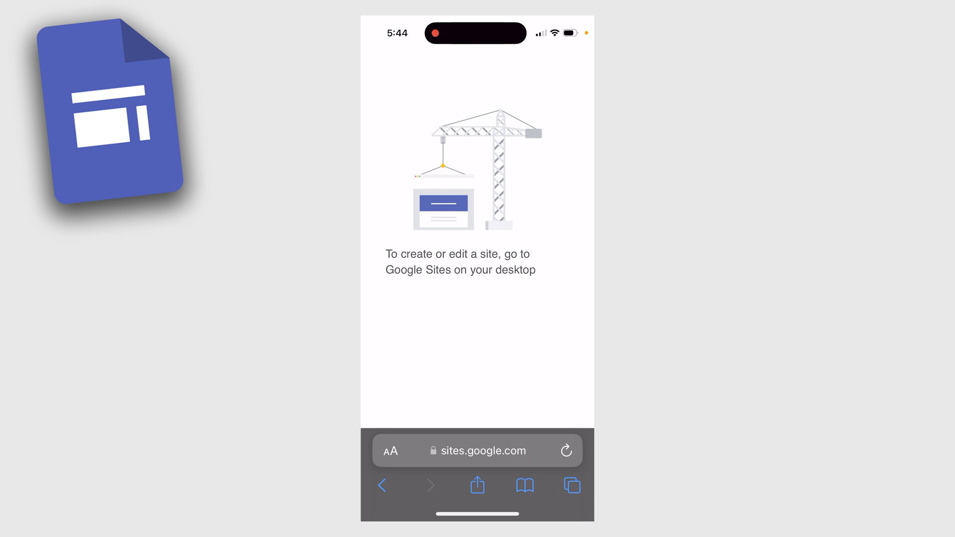
click(390, 451)
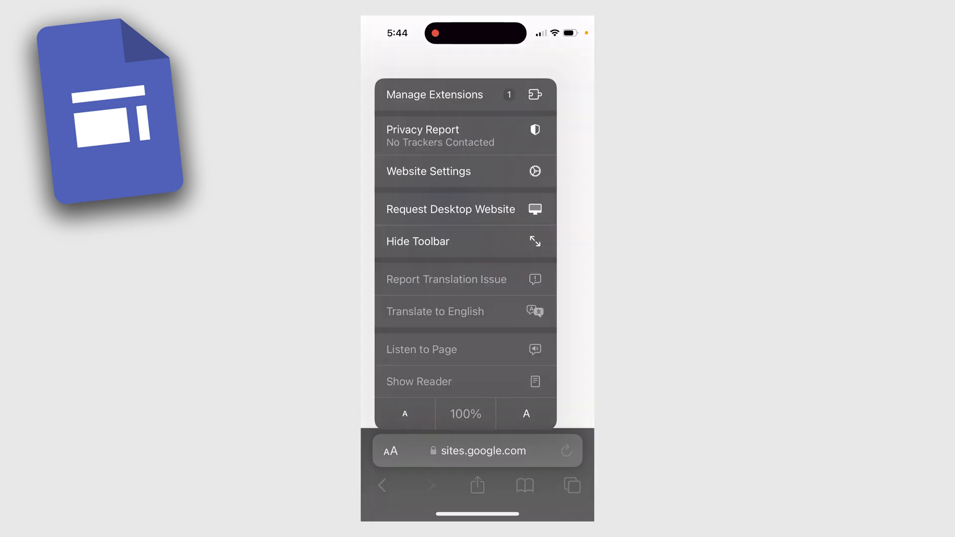